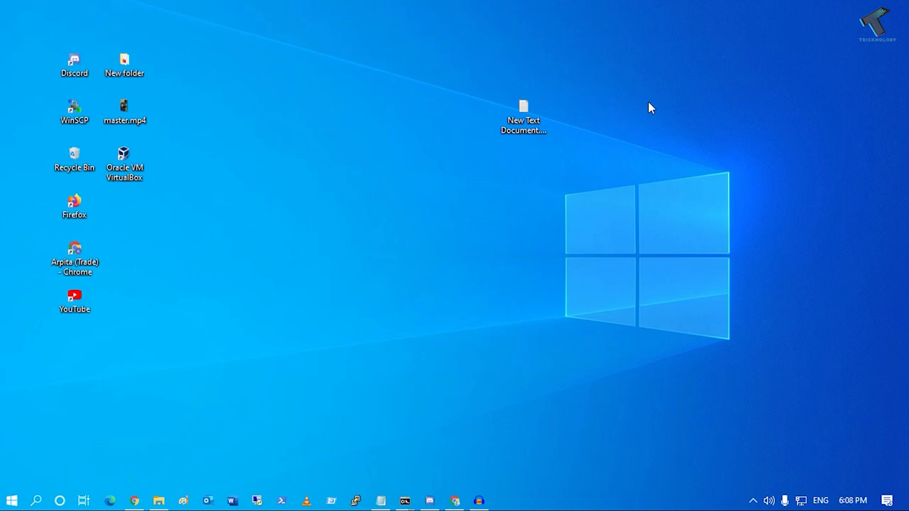
pyautogui.moveTo(381, 499)
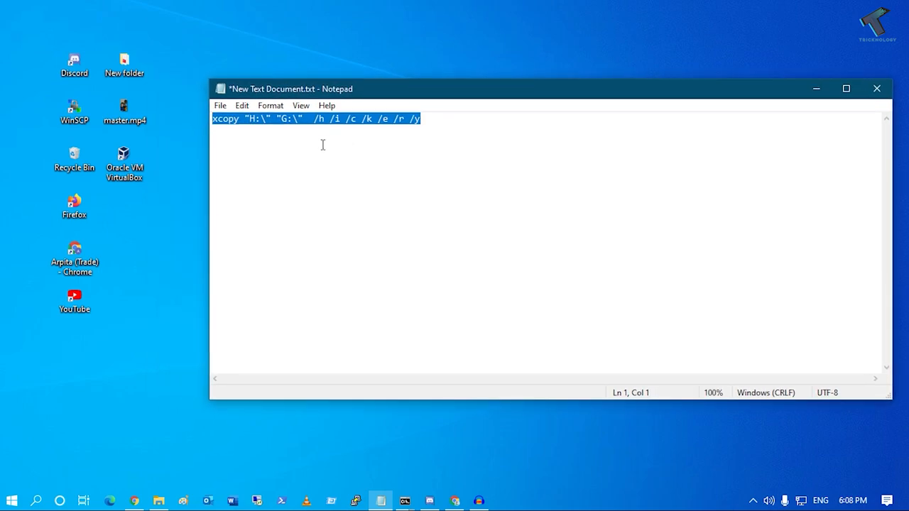
# Step: Browse This PC, inspecting the H: drive's folders and then the G: drive target
pyautogui.click(159, 500)
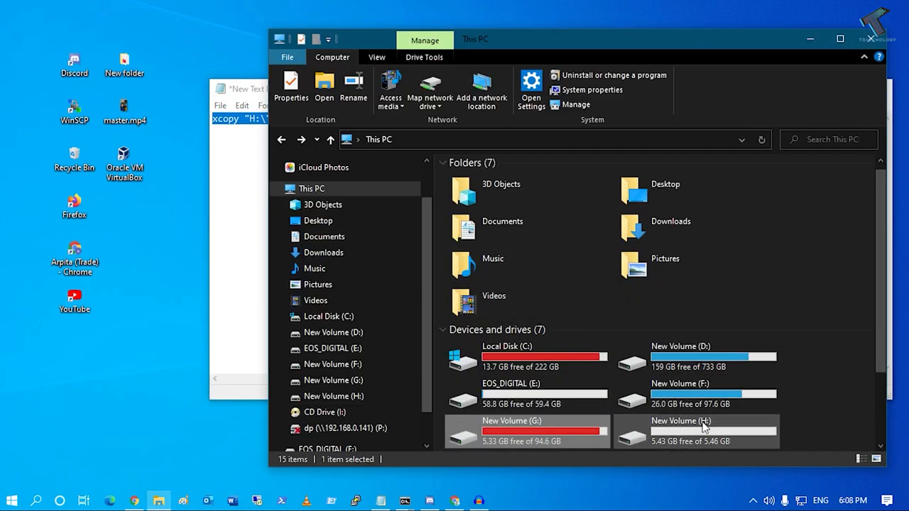
pyautogui.scroll(-3)
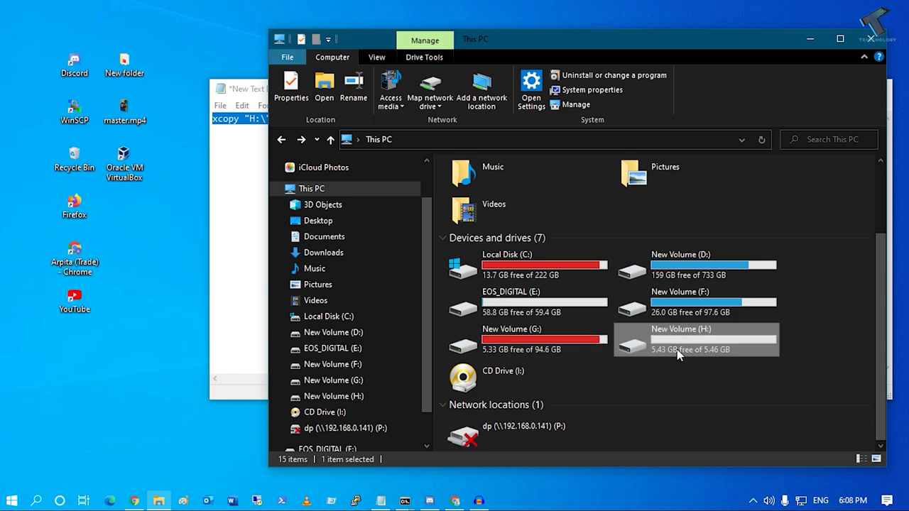
pyautogui.doubleClick(696, 339)
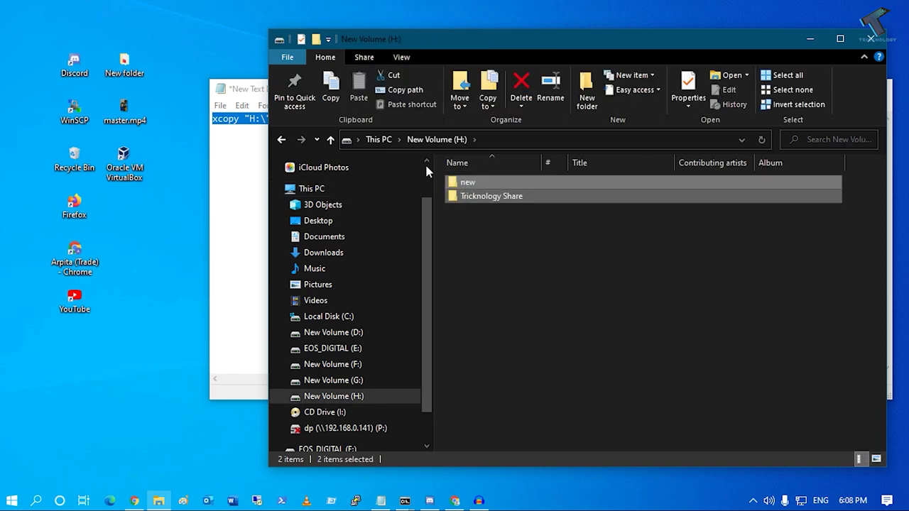
pyautogui.click(311, 188)
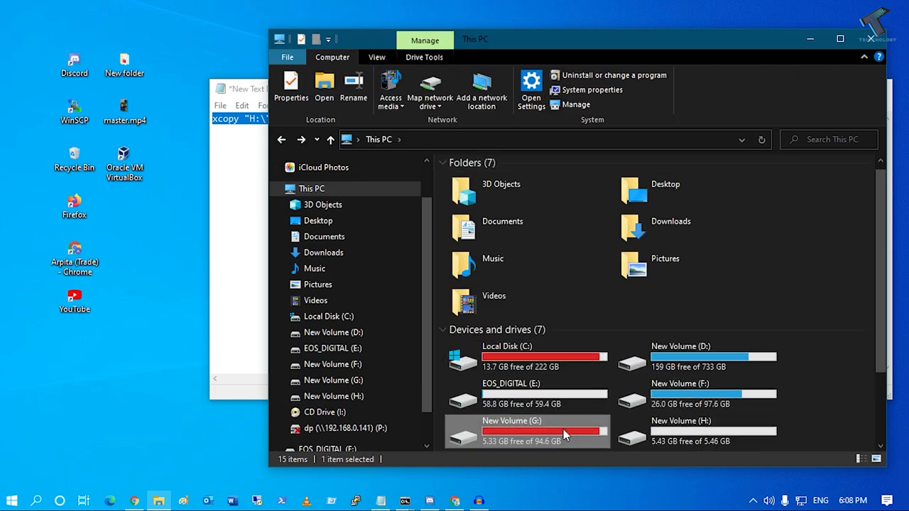
pyautogui.doubleClick(512, 426)
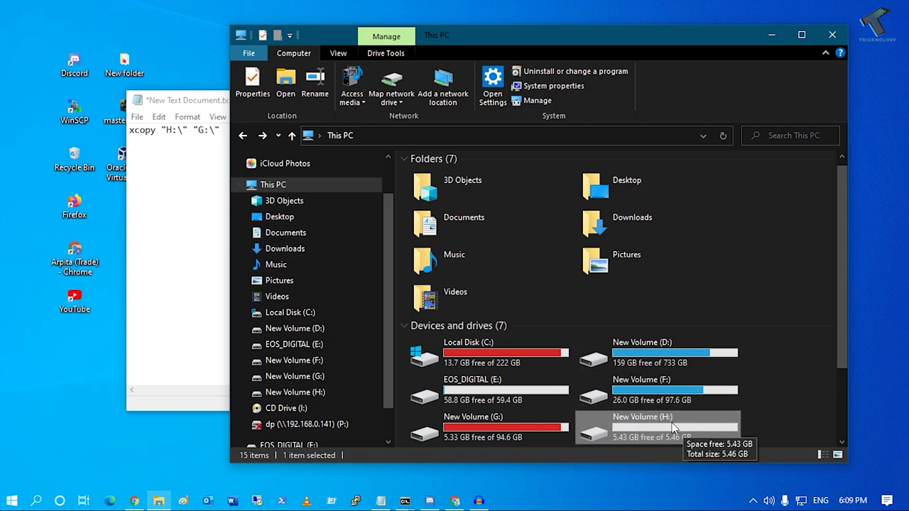
pyautogui.moveTo(468, 352)
pyautogui.write('  /h /i /c /k /e /r /y')
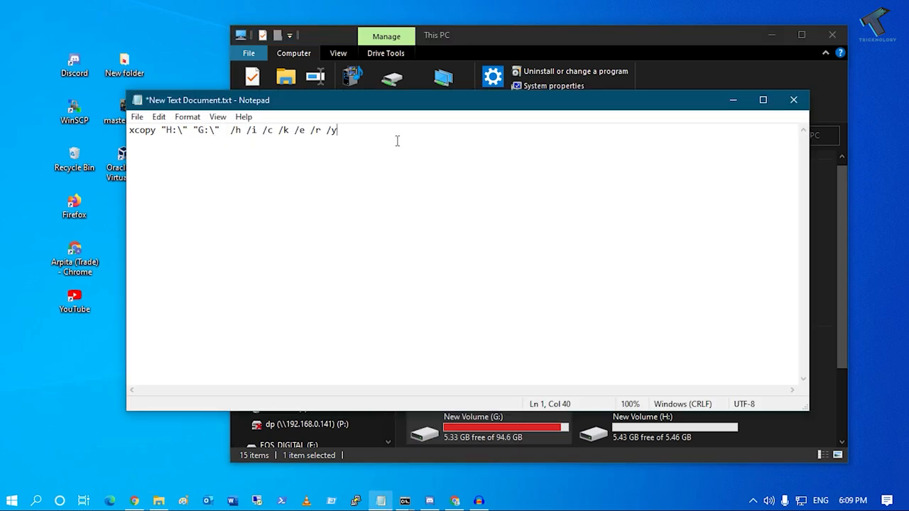
pyautogui.moveTo(136, 117)
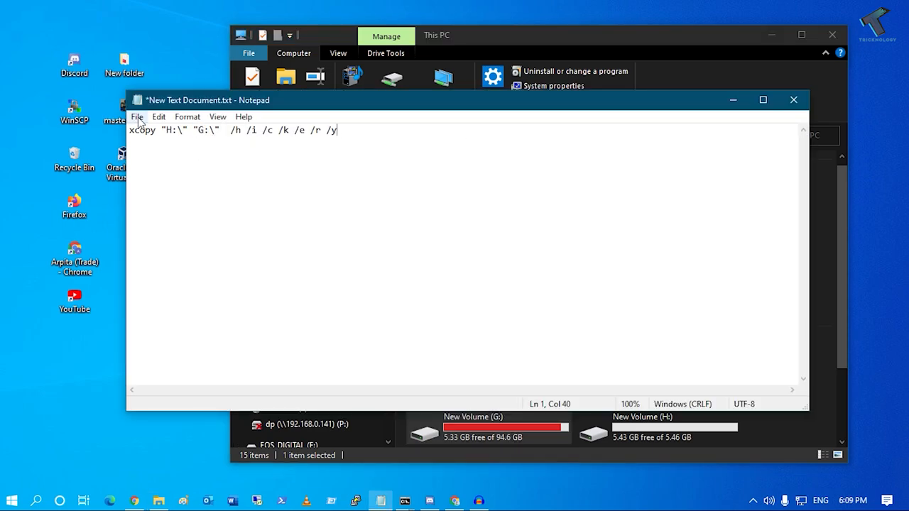
# Step: Save the xcopy command to the desktop as copy.bat using the All Files type
pyautogui.click(136, 116)
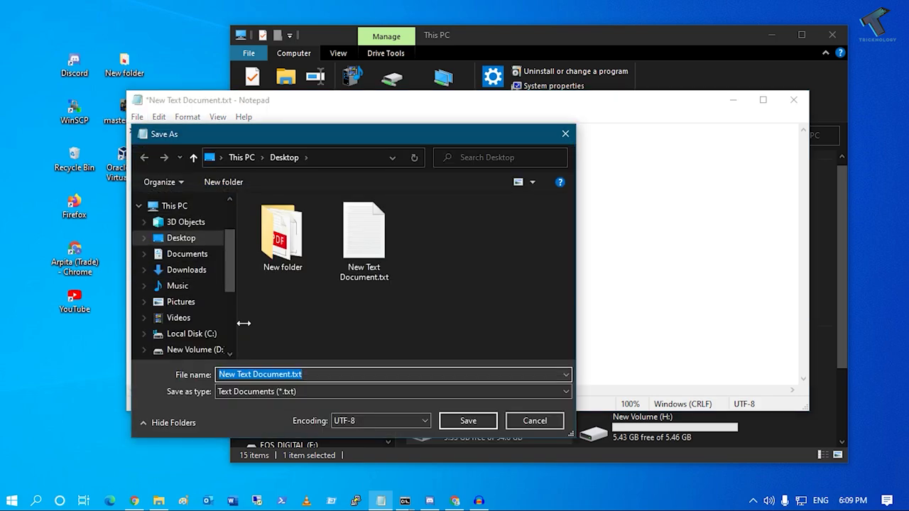
pyautogui.click(392, 392)
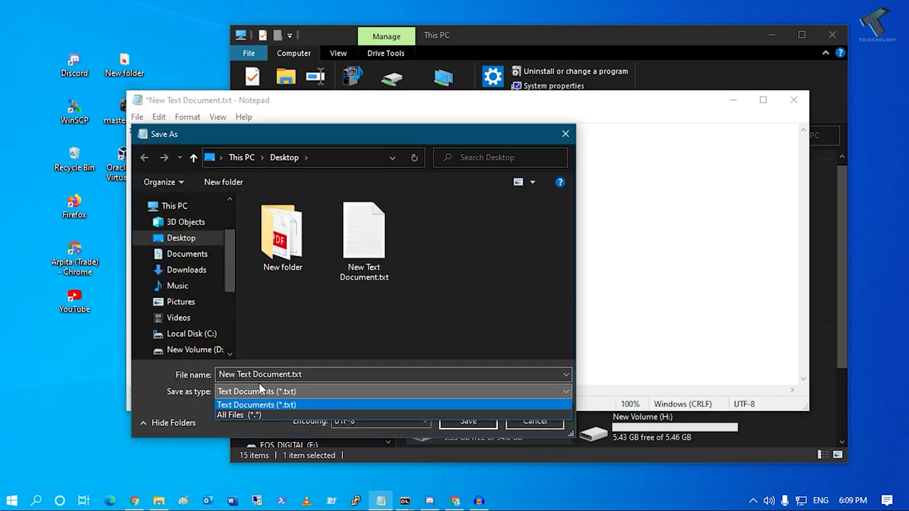
pyautogui.click(242, 415)
pyautogui.write('T')
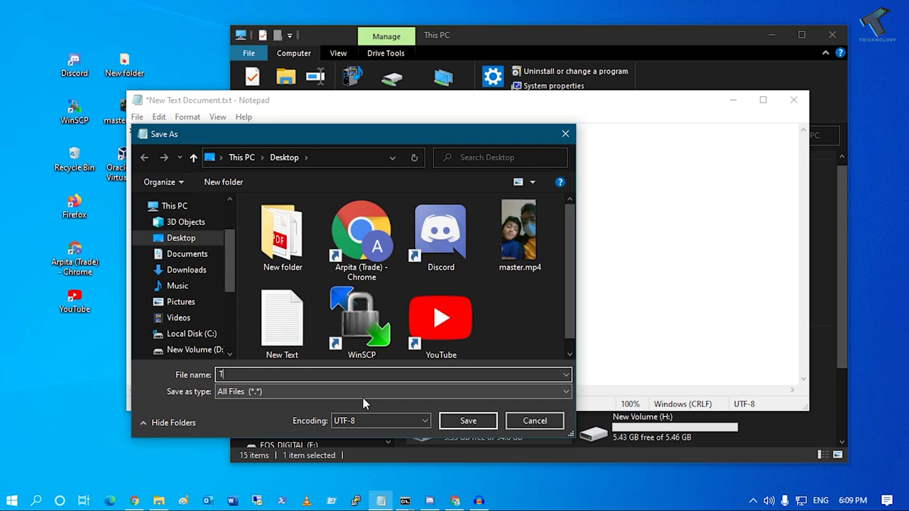
pyautogui.write('copy.bat')
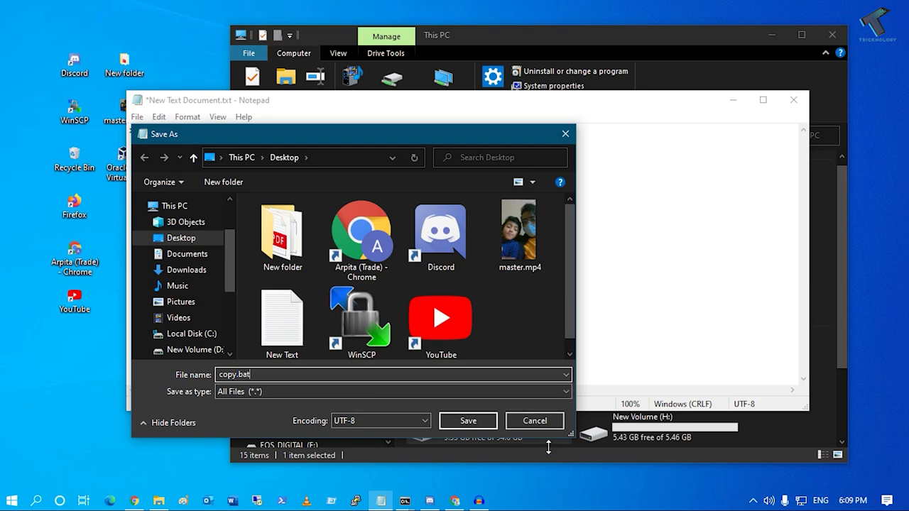
pyautogui.click(467, 420)
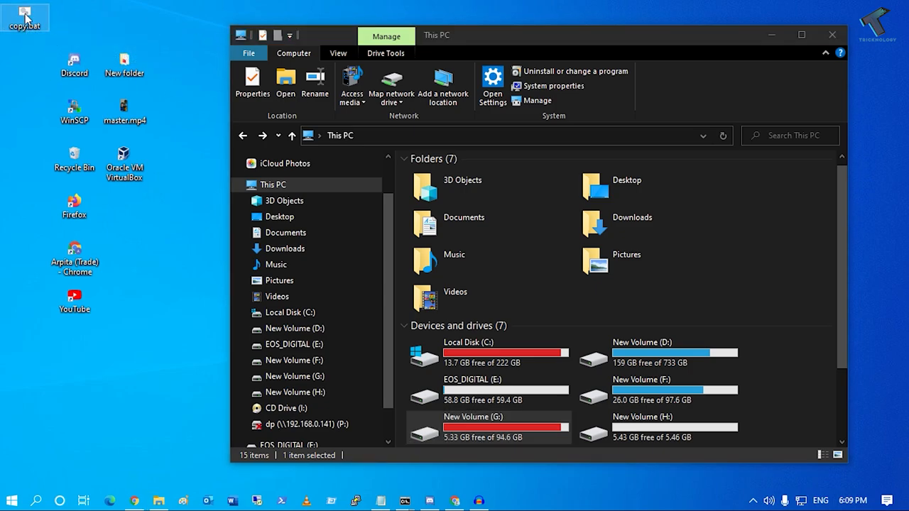
pyautogui.moveTo(85, 44)
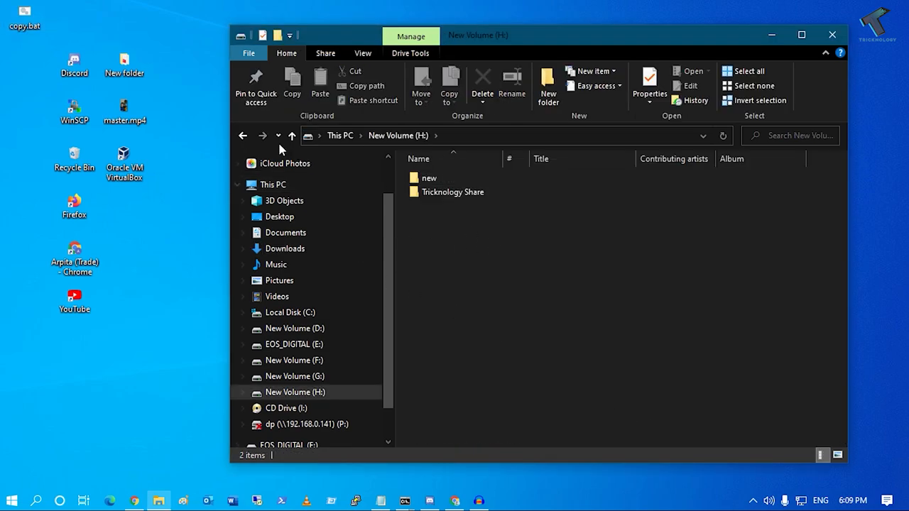
# Step: Compare drives G: and H: to confirm 'new' and 'Tricknology Share' were copied
pyautogui.click(294, 377)
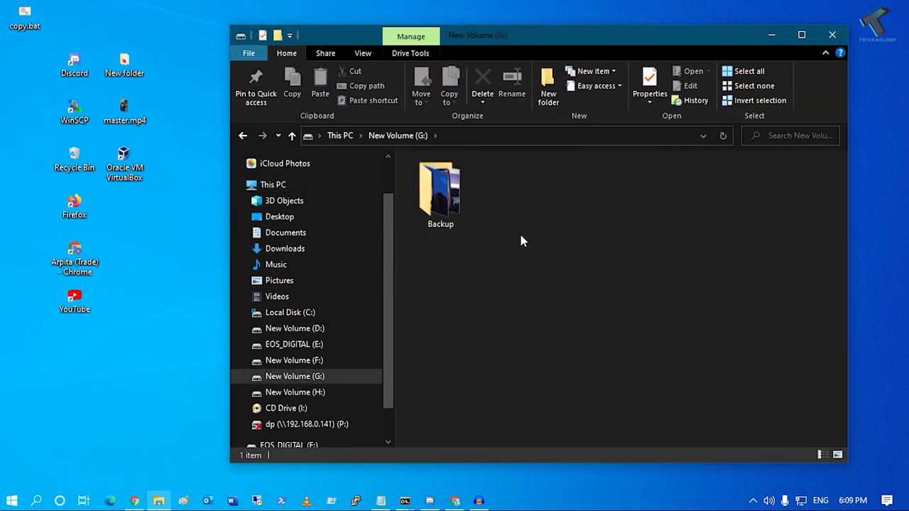
pyautogui.moveTo(255, 140)
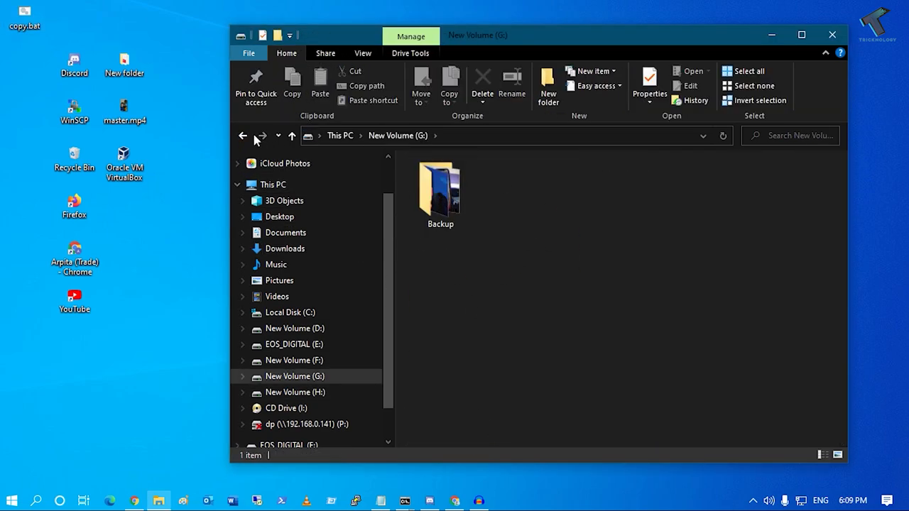
pyautogui.click(295, 392)
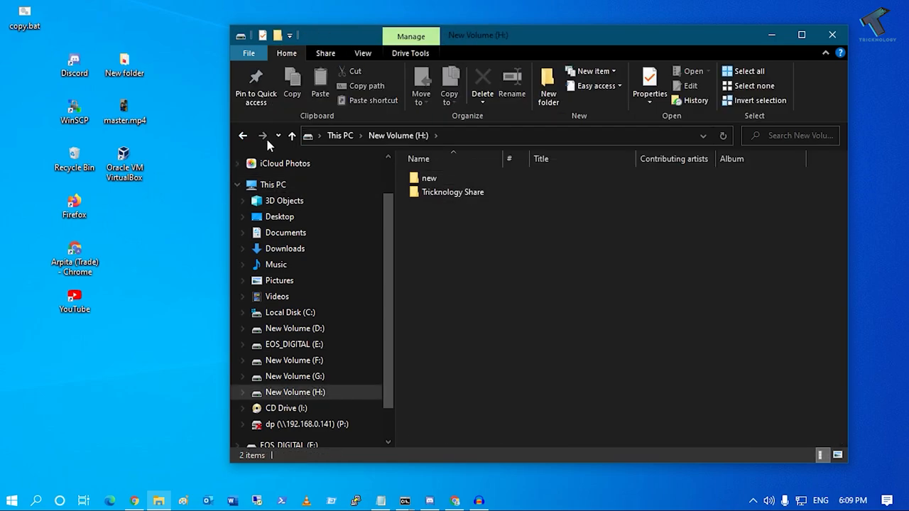
pyautogui.click(294, 377)
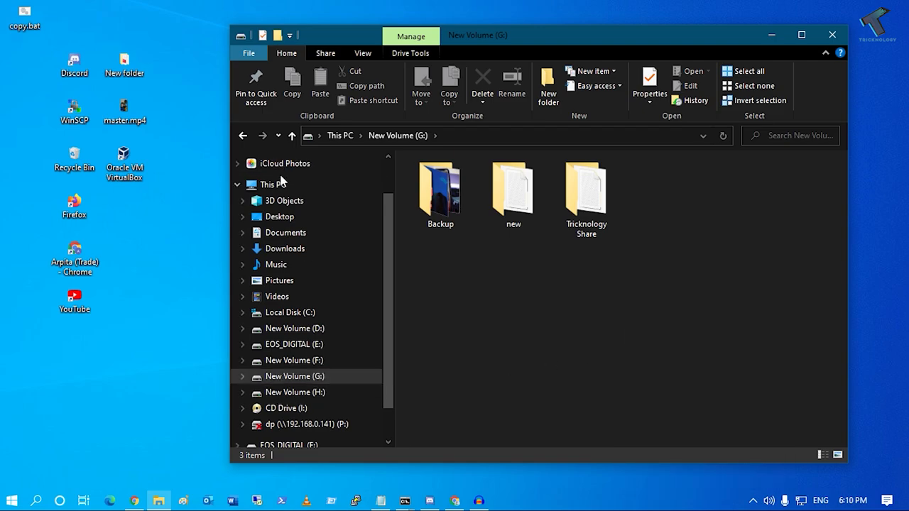
pyautogui.moveTo(497, 168); pyautogui.dragTo(617, 263)
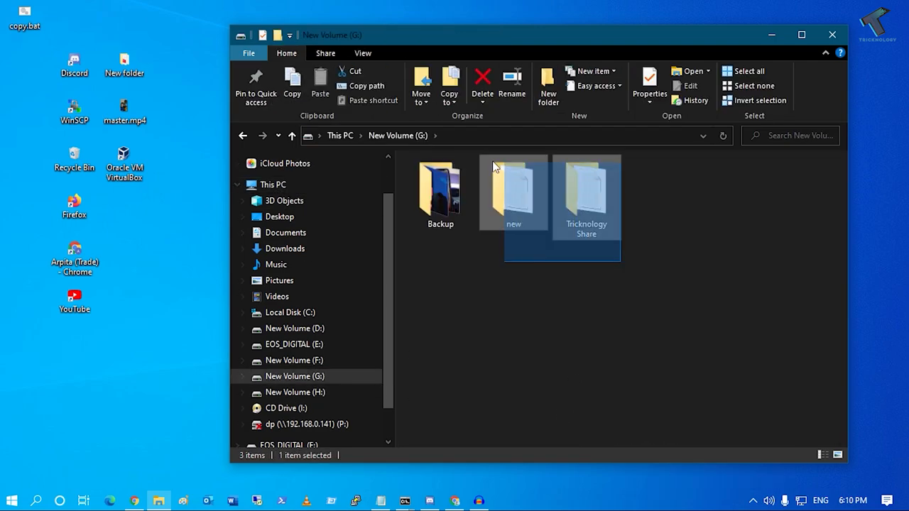
pyautogui.click(627, 283)
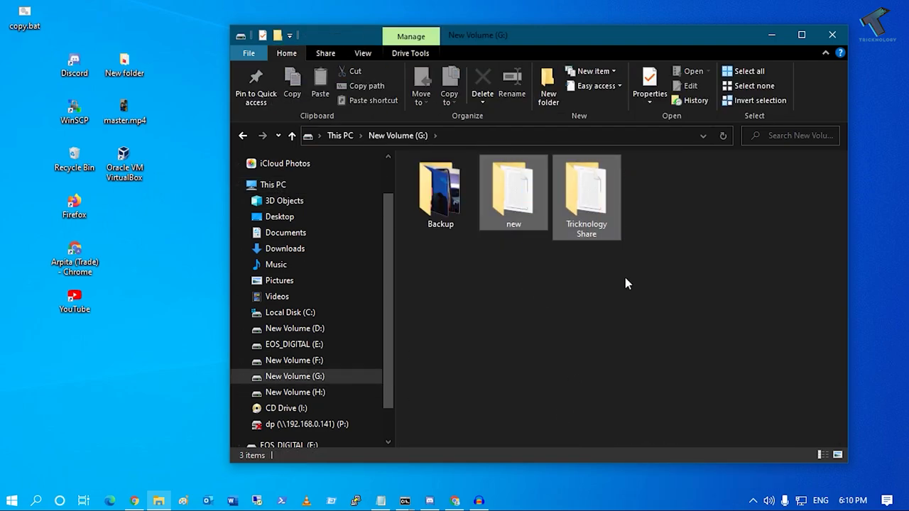
pyautogui.click(627, 284)
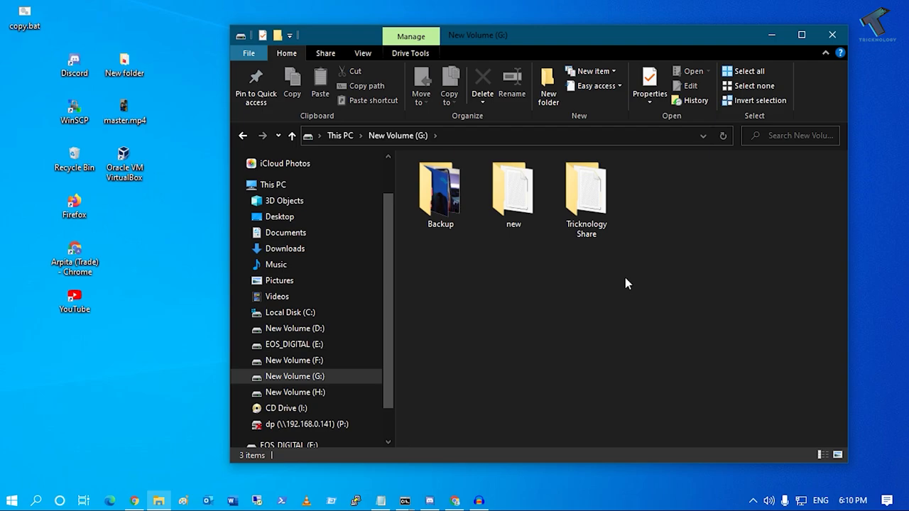
pyautogui.moveTo(594, 329)
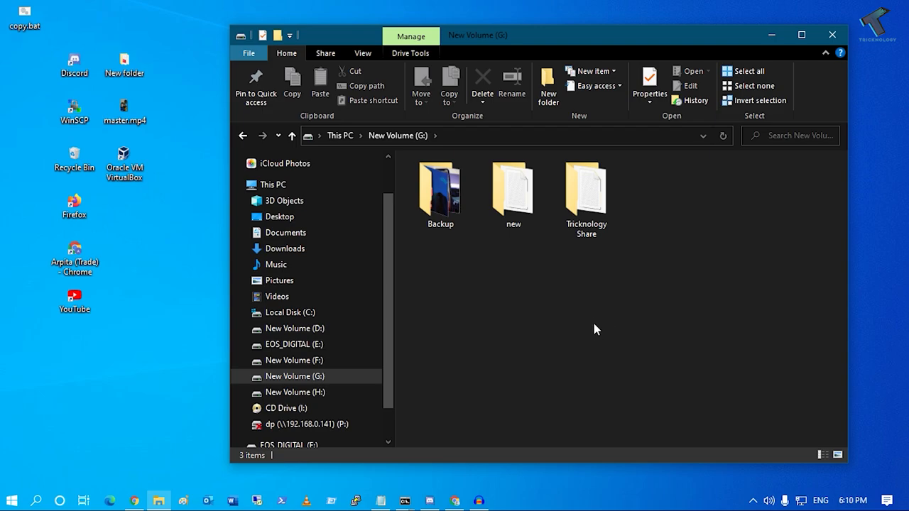